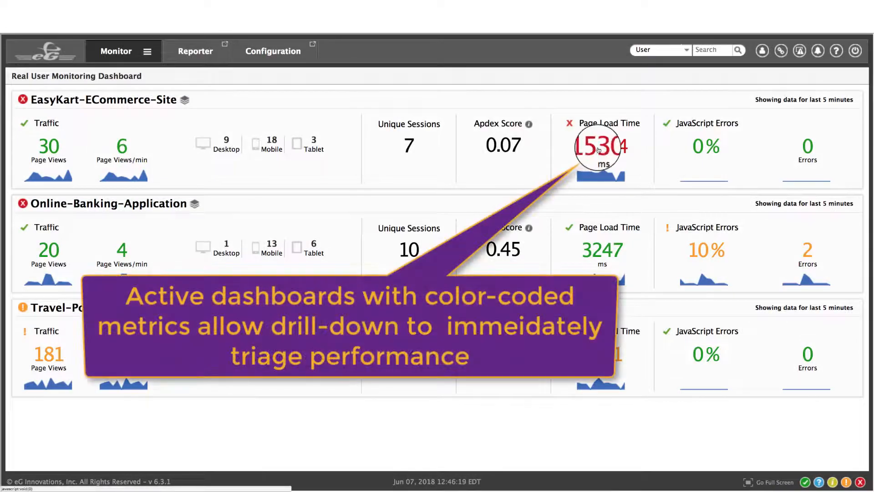
Drill into EasyKart-ECommerce-Site's red Page Load Time value to list its slow transactions.
{"action": "left_click", "coordinate": [601, 147]}
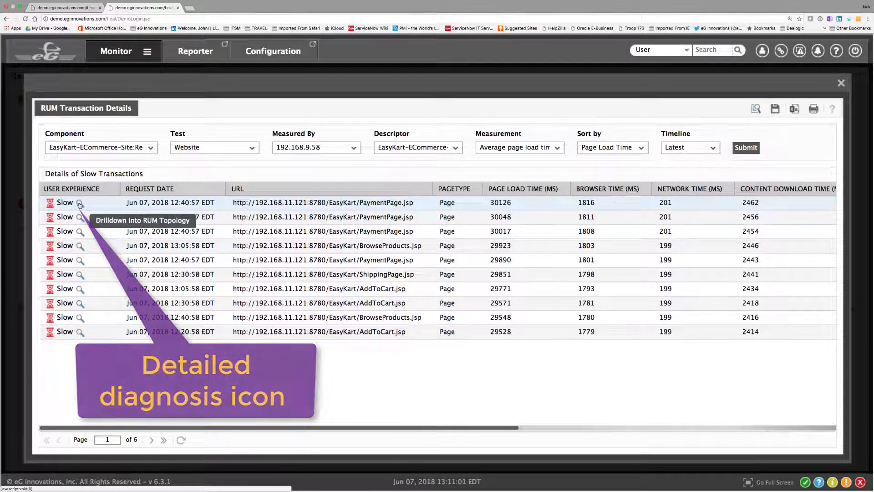
Drill down on the slowest PaymentPage.jsp transaction to see its processing-time breakdown.
{"action": "left_click", "coordinate": [80, 203]}
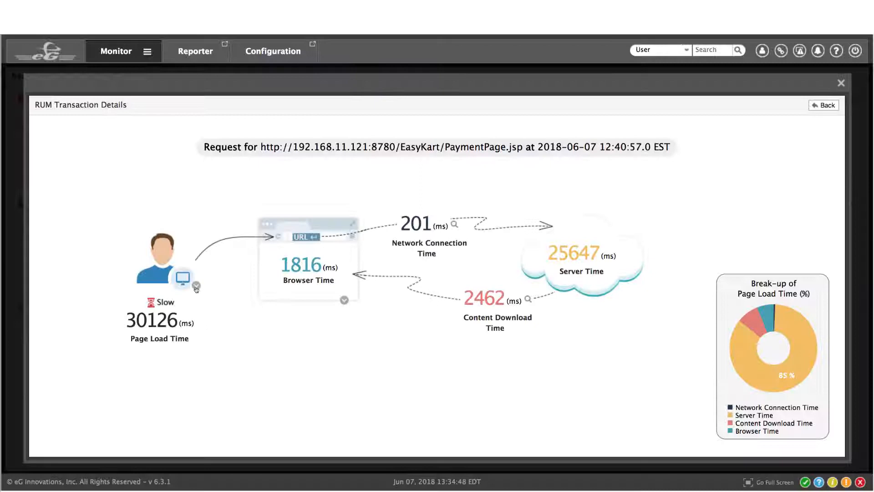
{"action": "left_click", "coordinate": [196, 286]}
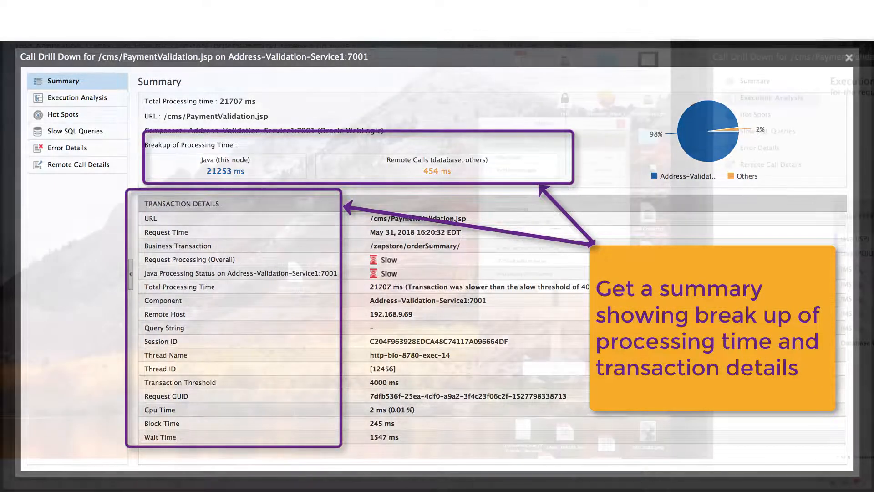
Review Execution Analysis, Hot Spots, Slow SQL Queries and Error Details, then open easykart.com topology.
{"action": "left_click", "coordinate": [80, 97]}
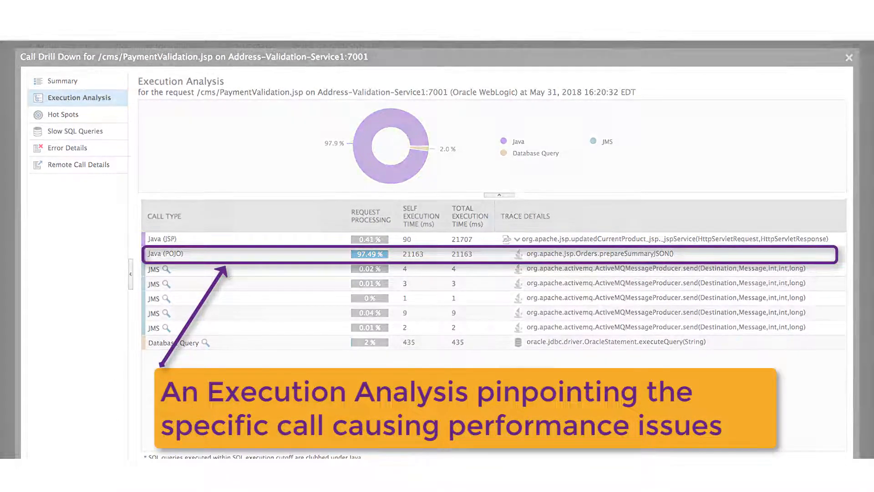
{"action": "left_click", "coordinate": [63, 115]}
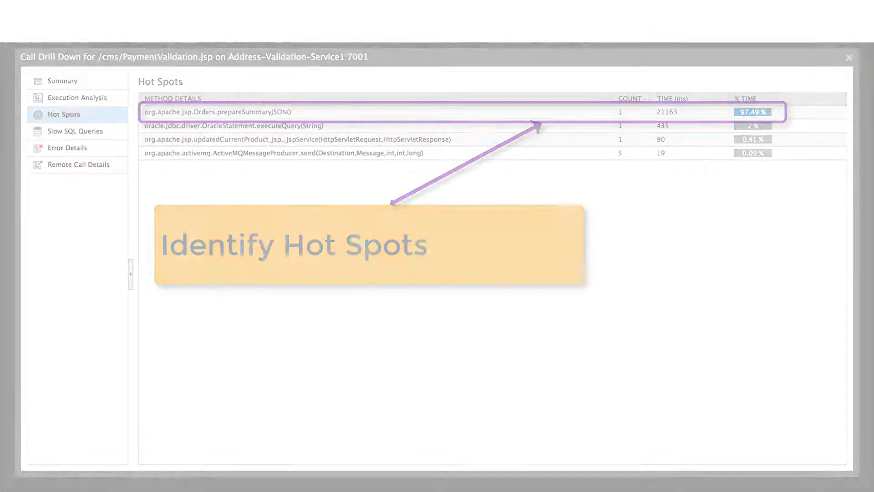
{"action": "left_click", "coordinate": [75, 131]}
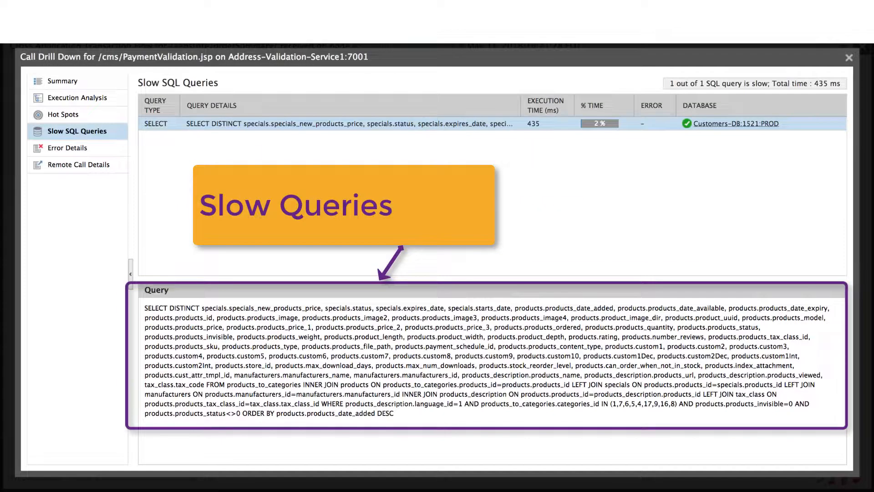
{"action": "left_click", "coordinate": [70, 147]}
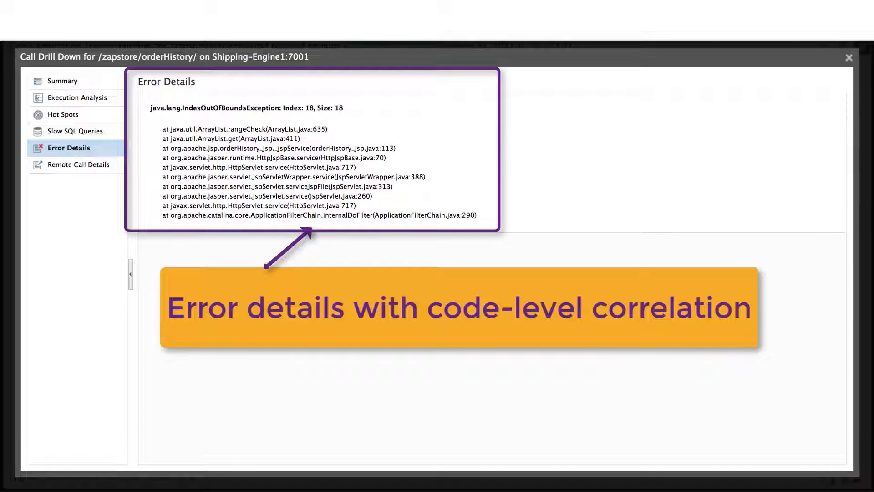
{"action": "left_click", "coordinate": [78, 165]}
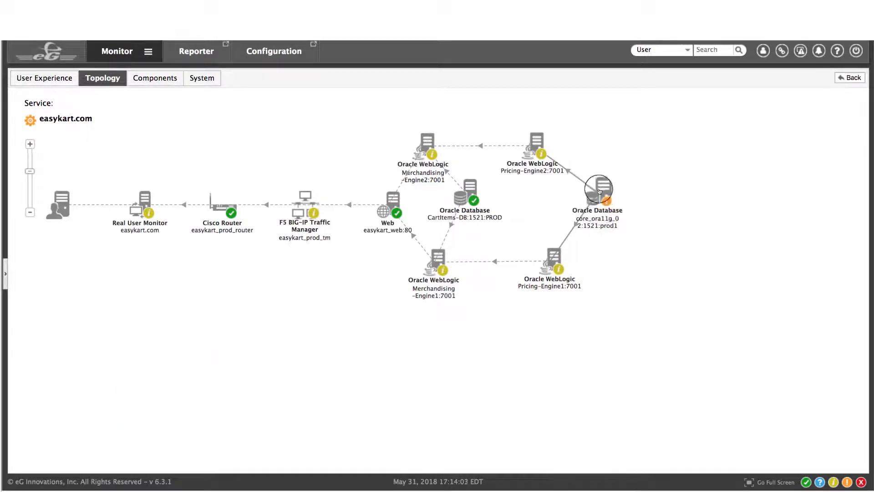
Drill into the problem Oracle Database core_ora11g node in the easykart.com topology.
{"action": "left_click", "coordinate": [597, 191]}
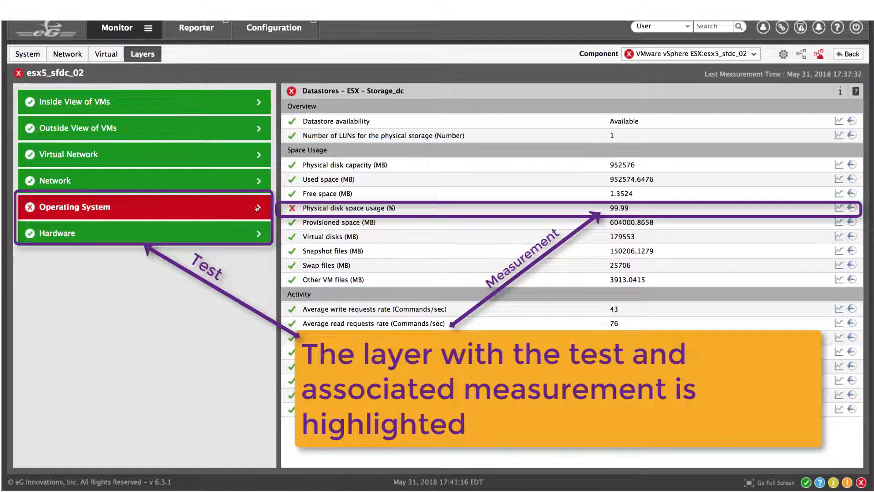
Expand the failing Operating System layer's Datastores - ESX tests, then search the Knowledge Base.
{"action": "left_click", "coordinate": [75, 207]}
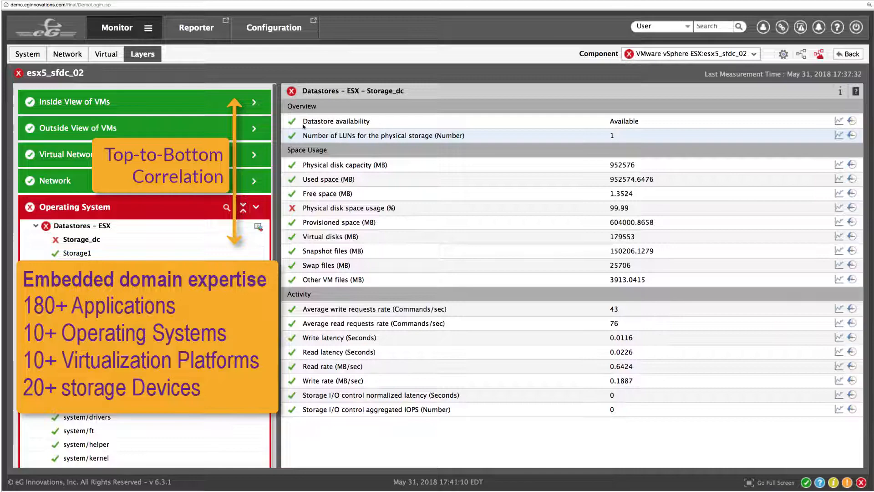
{"action": "left_click", "coordinate": [274, 27]}
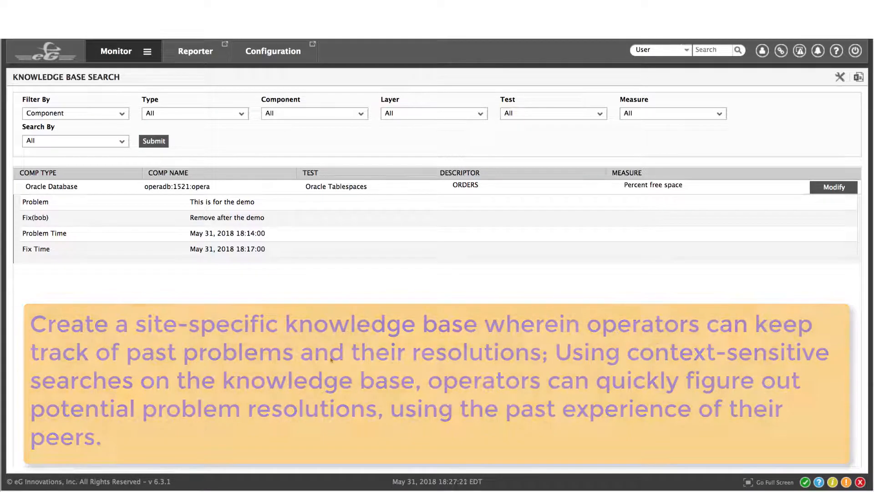
Switch to the Reporter tab for the Infrastructure Overview dashboard.
{"action": "left_click", "coordinate": [195, 51]}
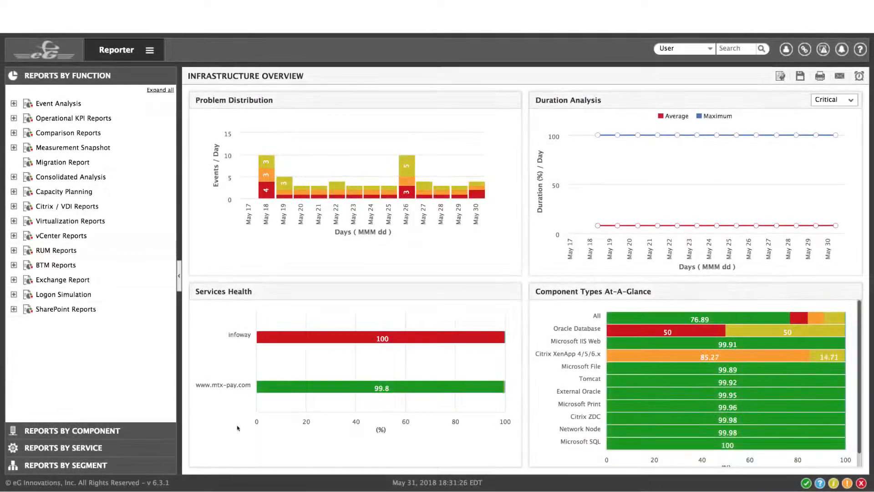